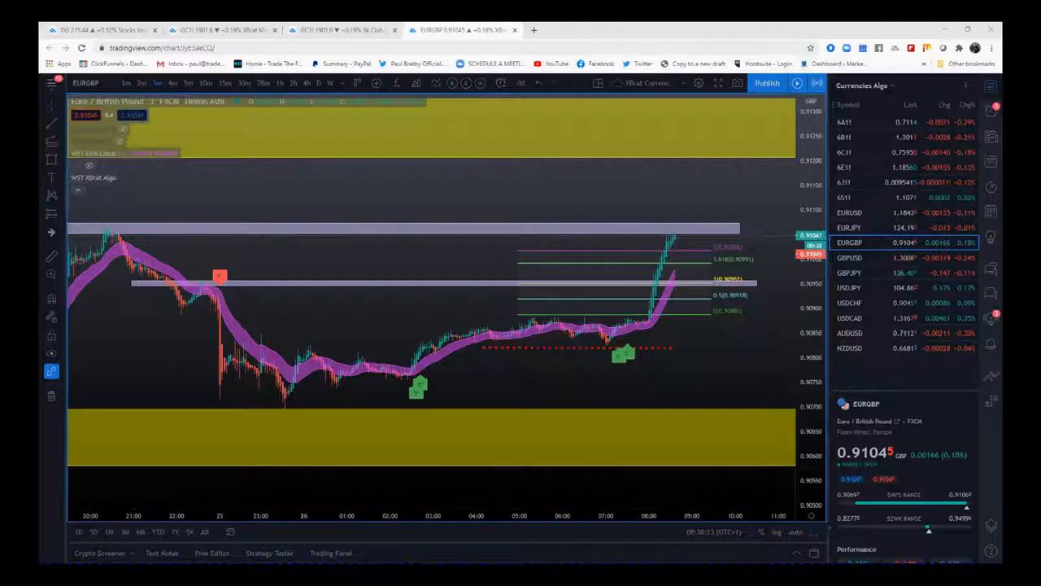
{"action": "mouse_move", "coordinate": [670, 337]}
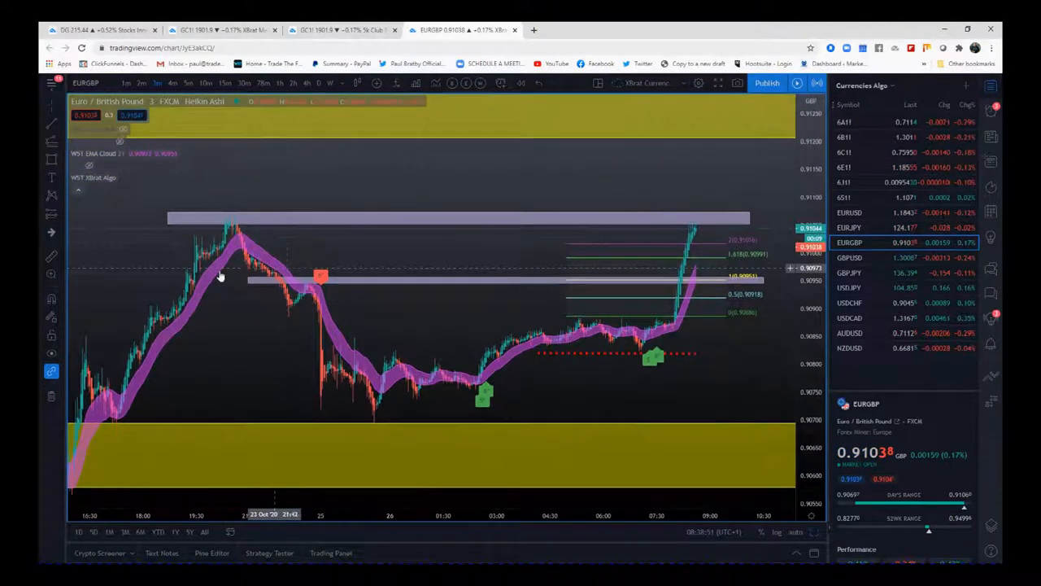
{"action": "mouse_move", "coordinate": [292, 275]}
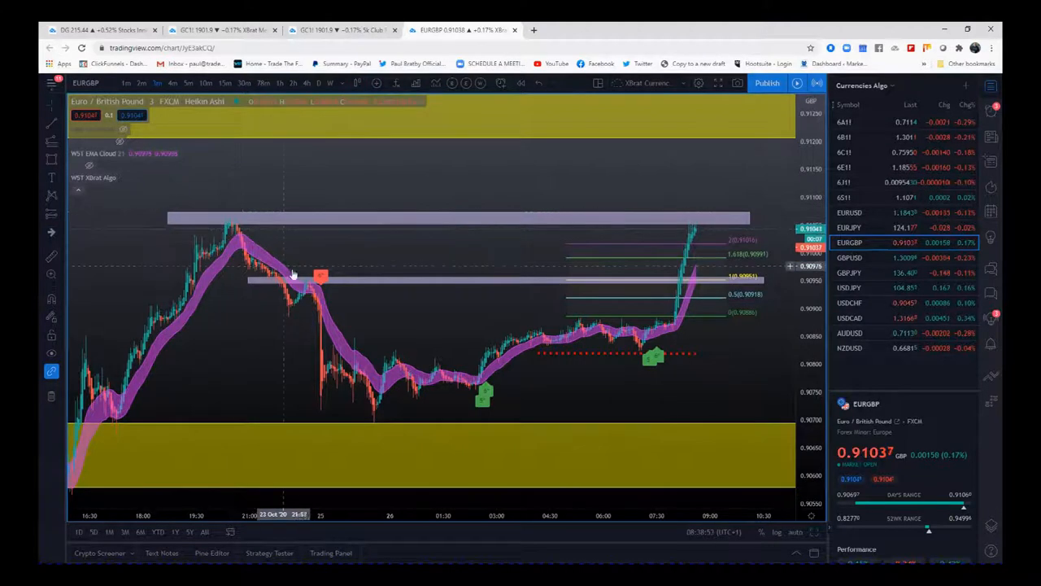
{"action": "mouse_move", "coordinate": [270, 234]}
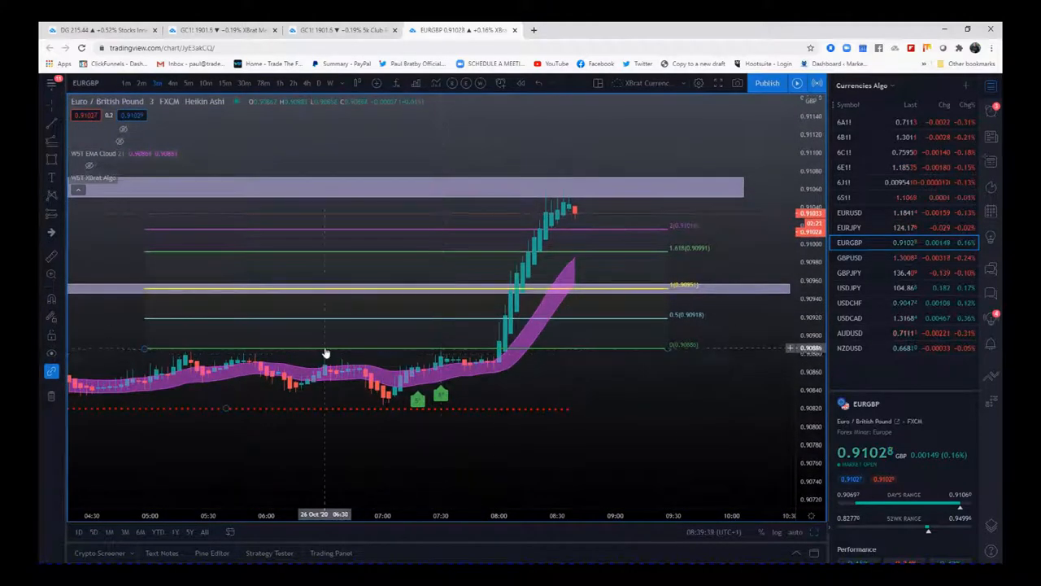
{"action": "mouse_move", "coordinate": [187, 361]}
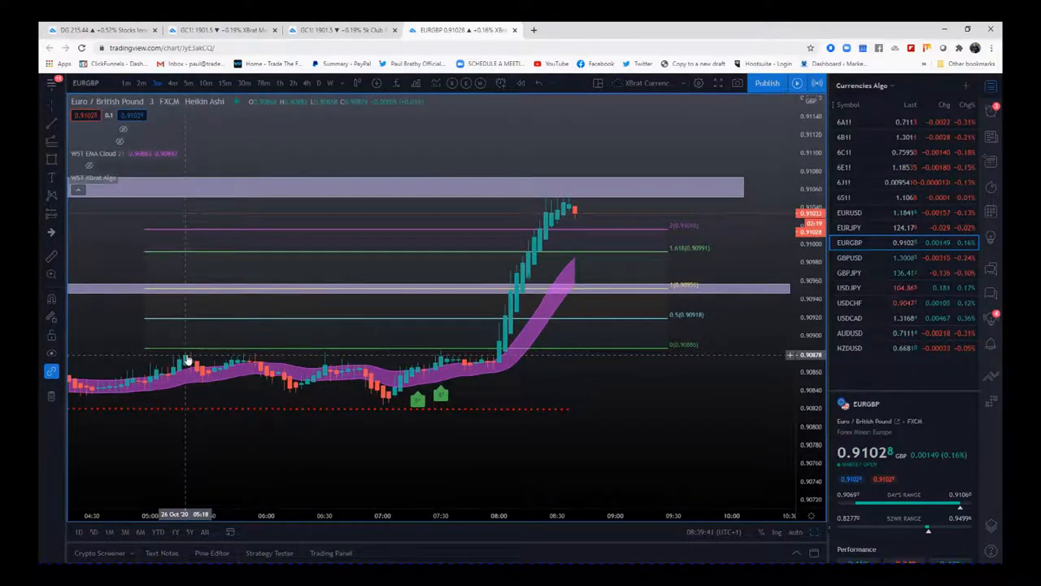
{"action": "mouse_move", "coordinate": [416, 372]}
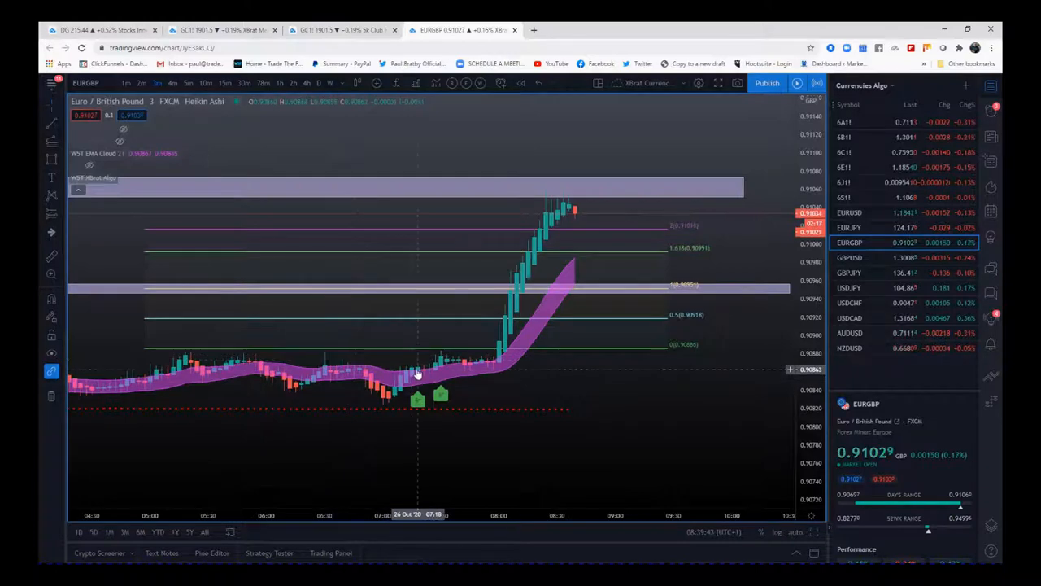
{"action": "mouse_move", "coordinate": [458, 383]}
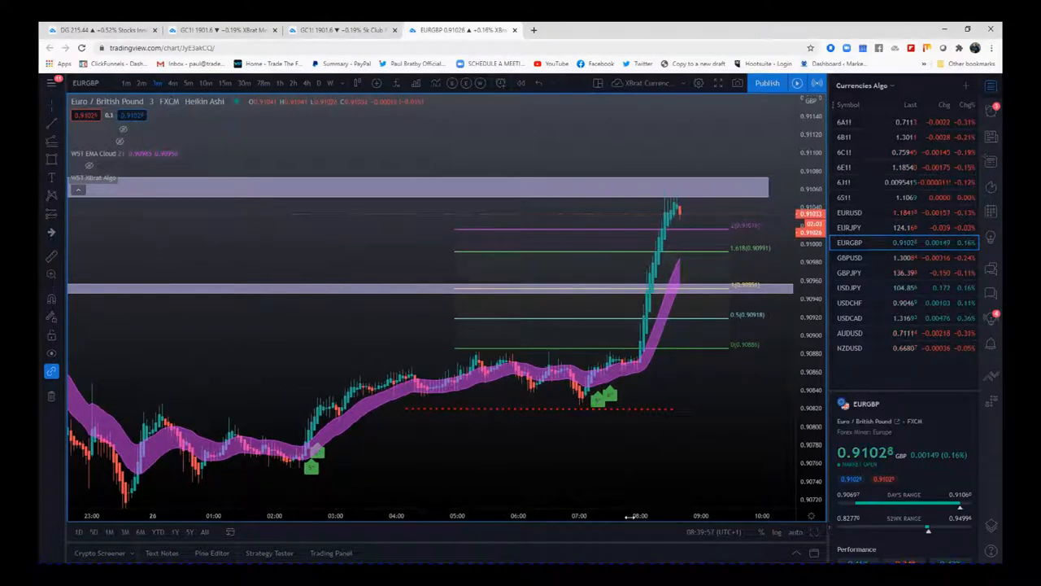
{"action": "mouse_move", "coordinate": [617, 277]}
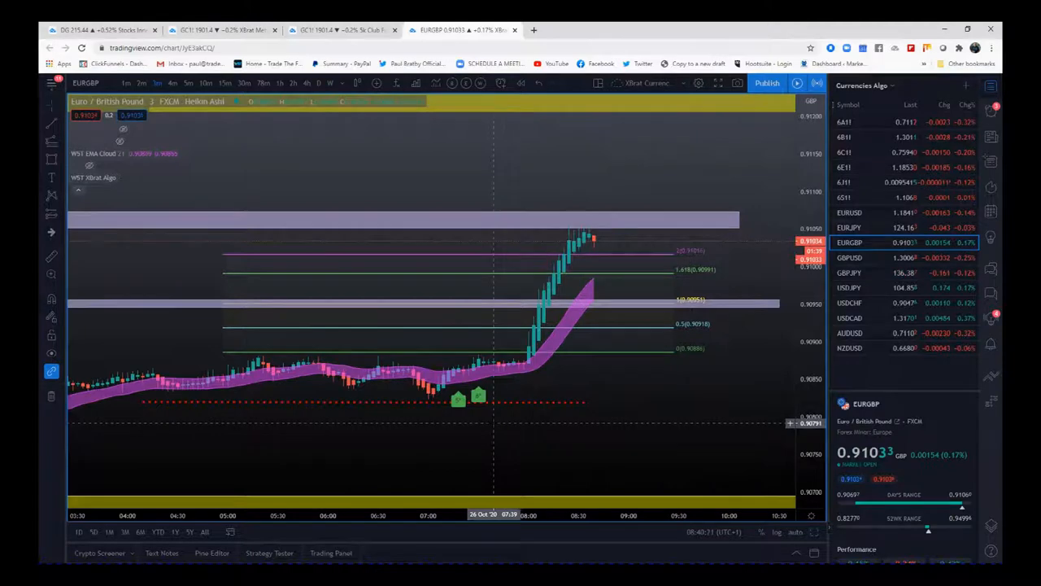
{"action": "mouse_move", "coordinate": [583, 329]}
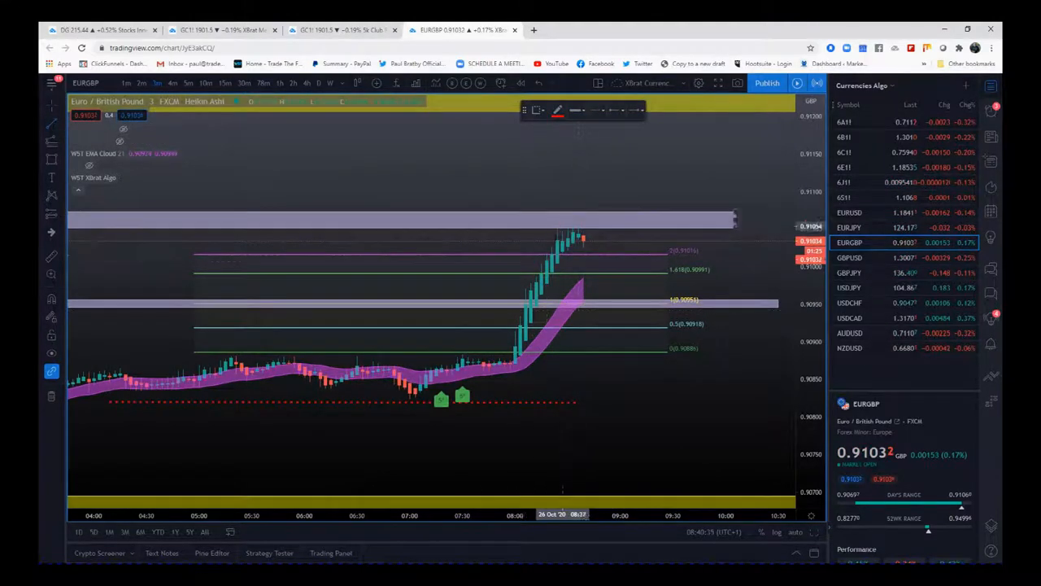
{"action": "mouse_move", "coordinate": [561, 218]}
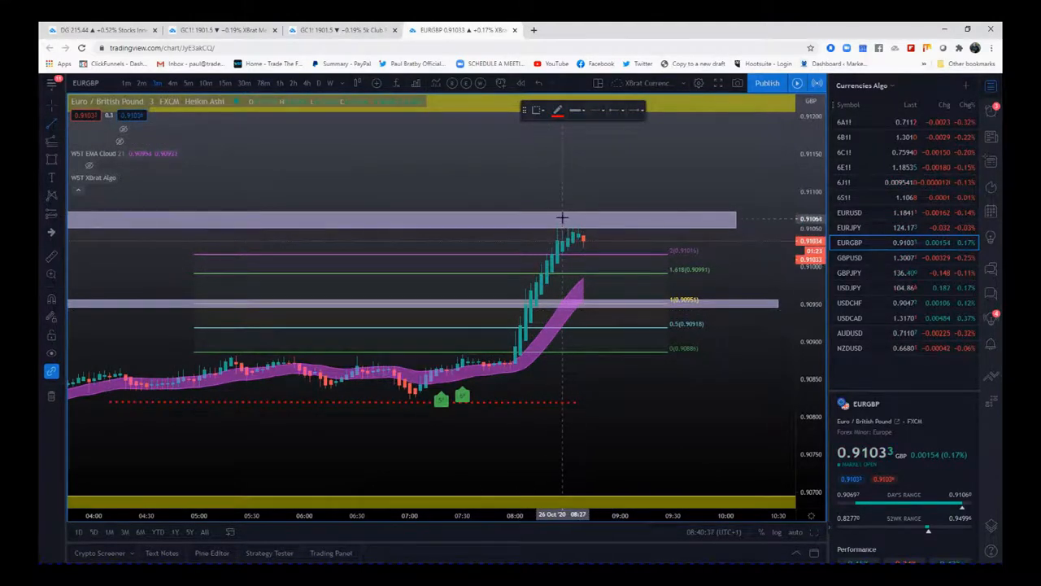
{"action": "mouse_move", "coordinate": [583, 236]}
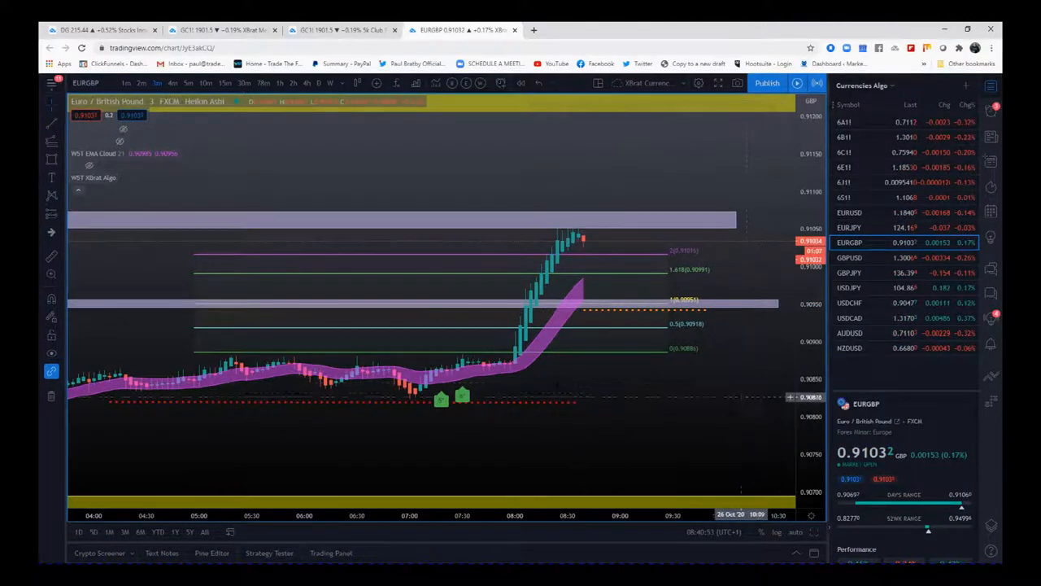
{"action": "mouse_move", "coordinate": [547, 333]}
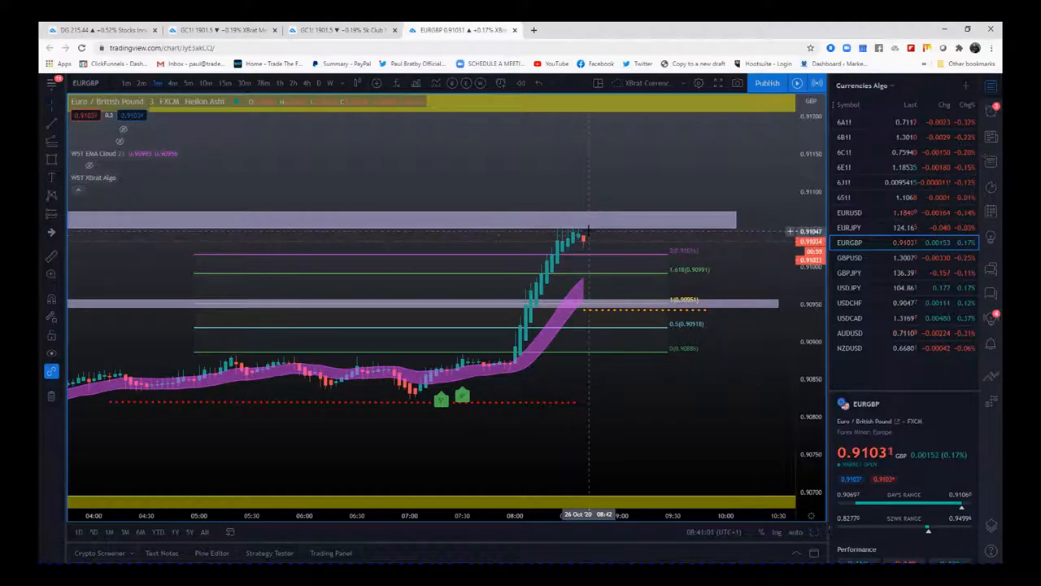
{"action": "mouse_move", "coordinate": [589, 224]}
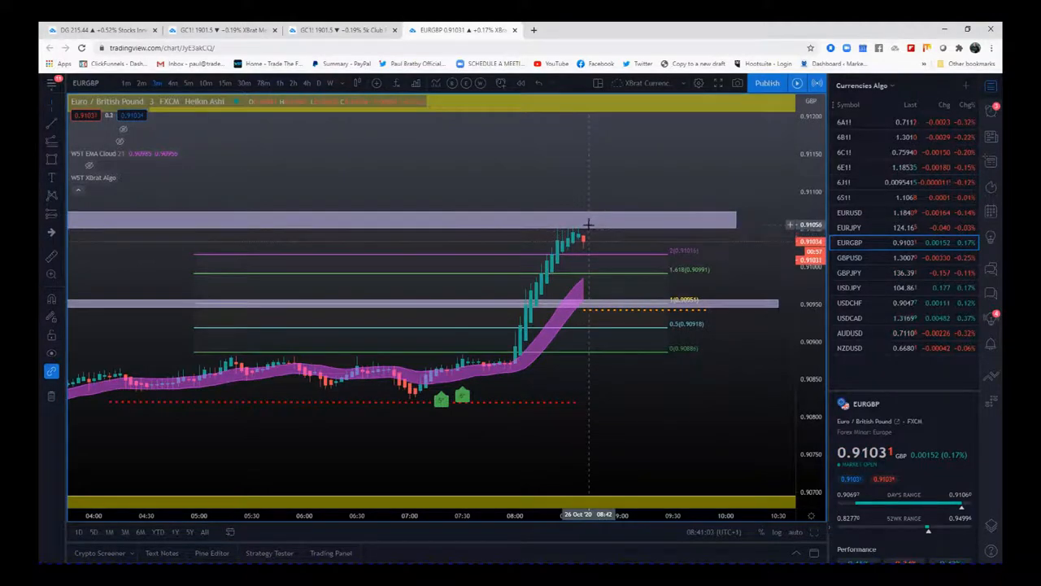
{"action": "mouse_move", "coordinate": [586, 236]}
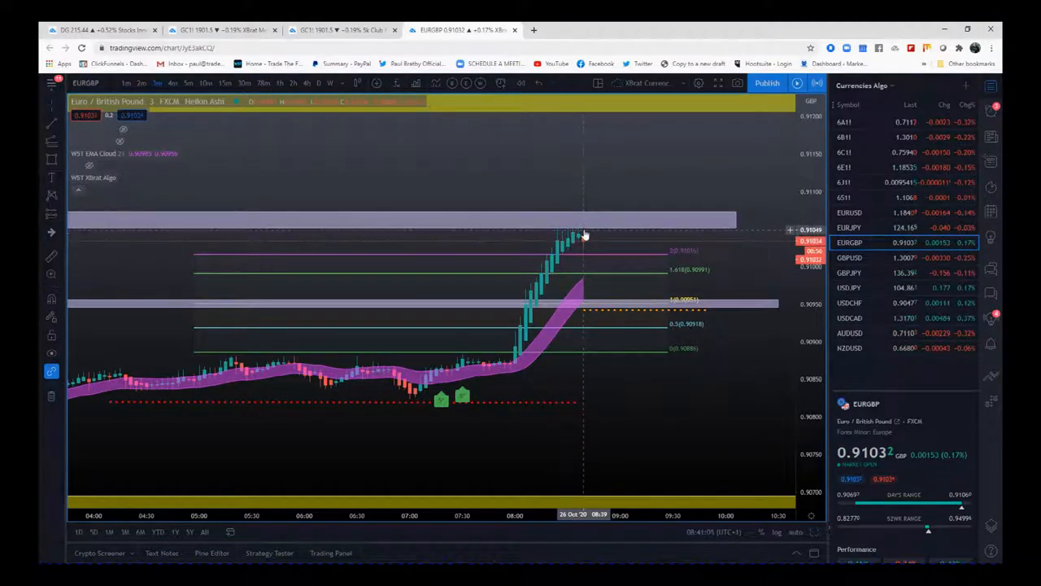
{"action": "mouse_move", "coordinate": [566, 221]}
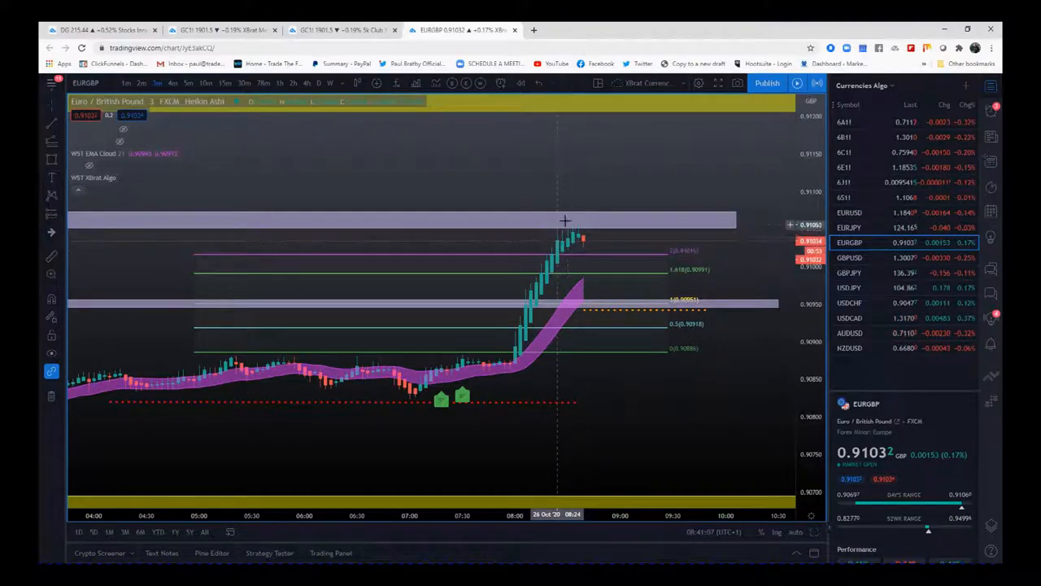
{"action": "mouse_move", "coordinate": [583, 239]}
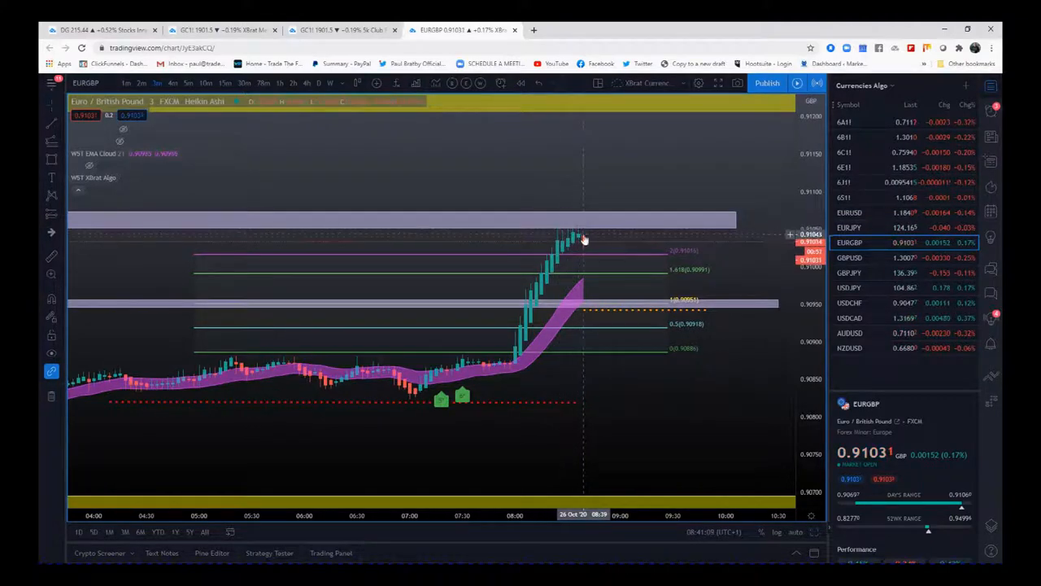
{"action": "mouse_move", "coordinate": [589, 273]}
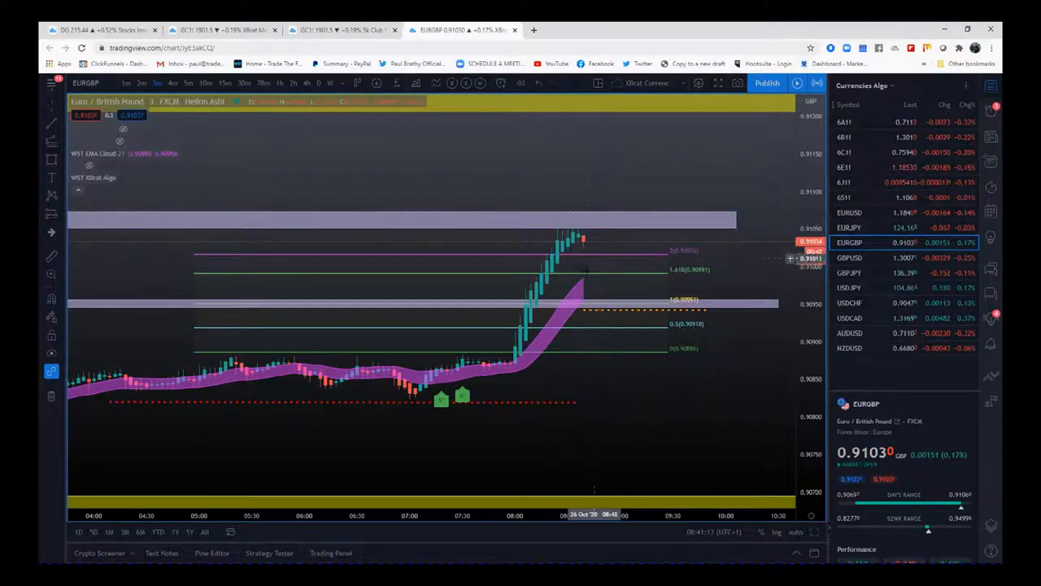
{"action": "mouse_move", "coordinate": [597, 218]}
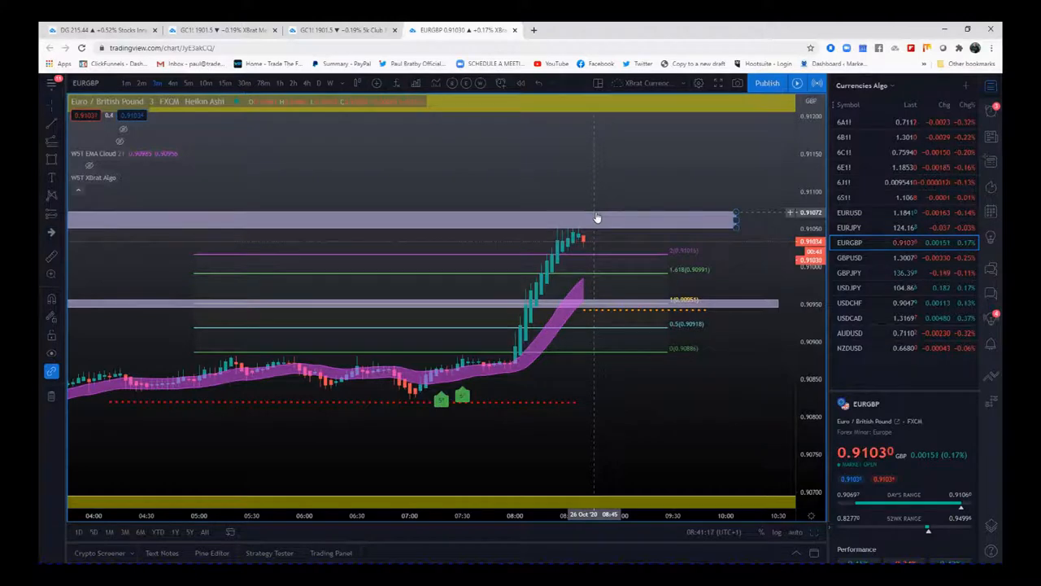
{"action": "mouse_move", "coordinate": [605, 313]}
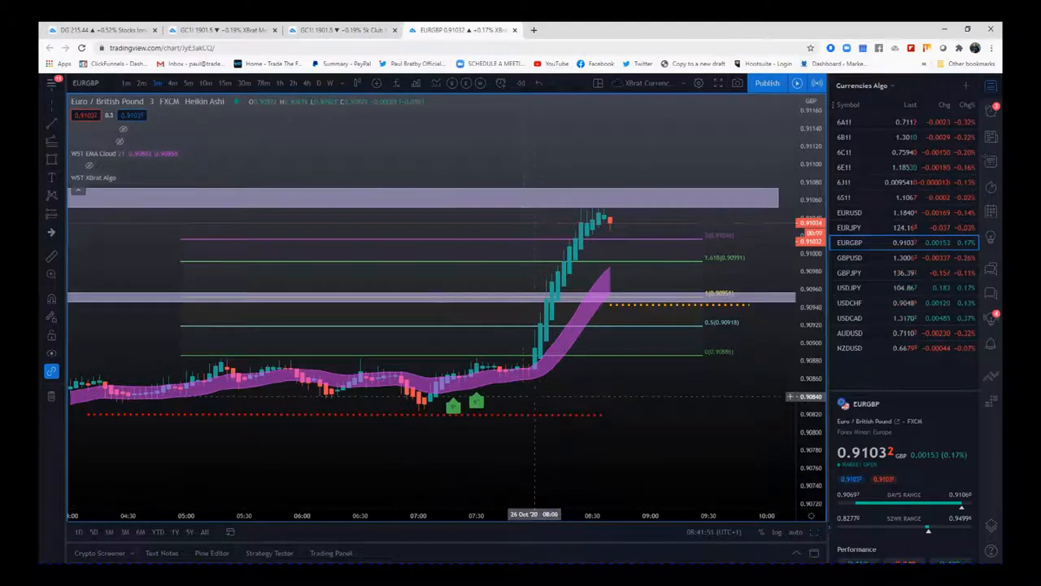
{"action": "mouse_move", "coordinate": [534, 371]}
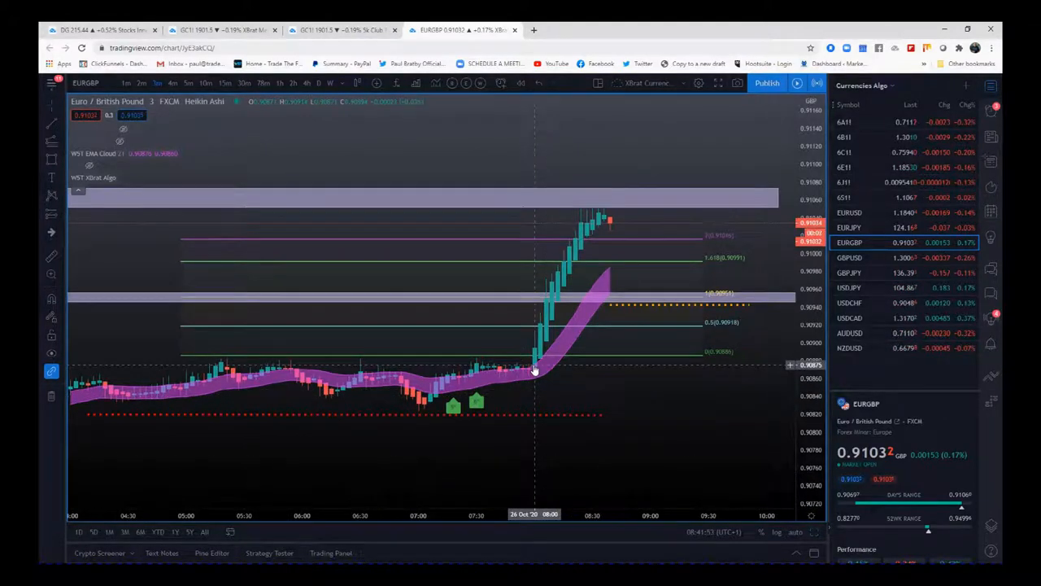
{"action": "mouse_move", "coordinate": [594, 231]}
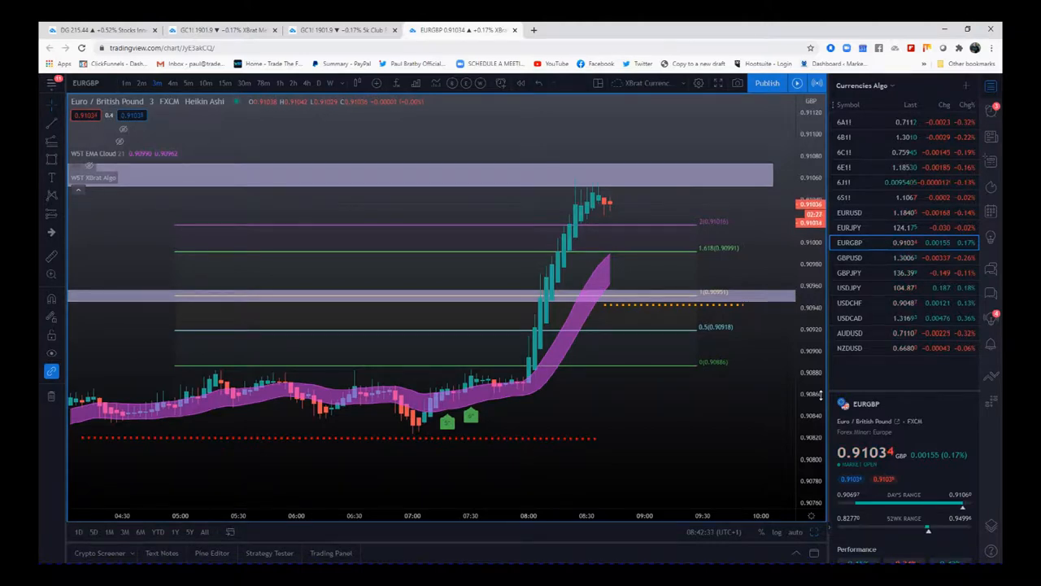
{"action": "mouse_move", "coordinate": [732, 309]}
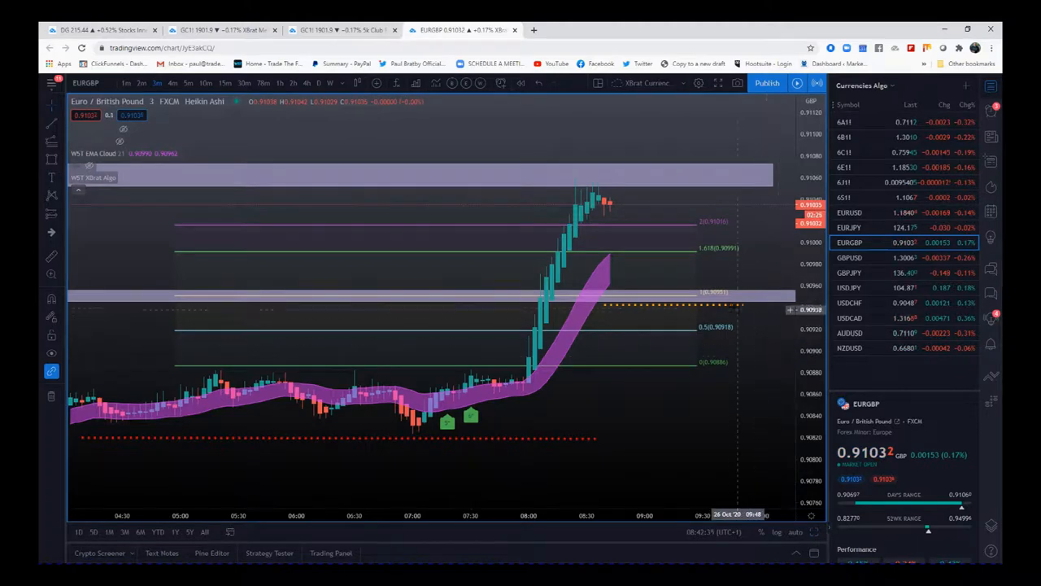